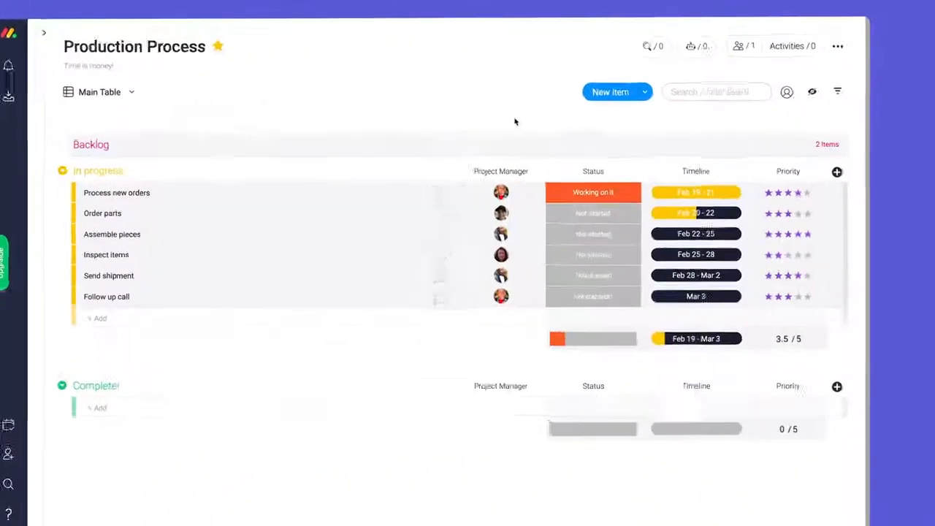
pyautogui.moveTo(579, 93)
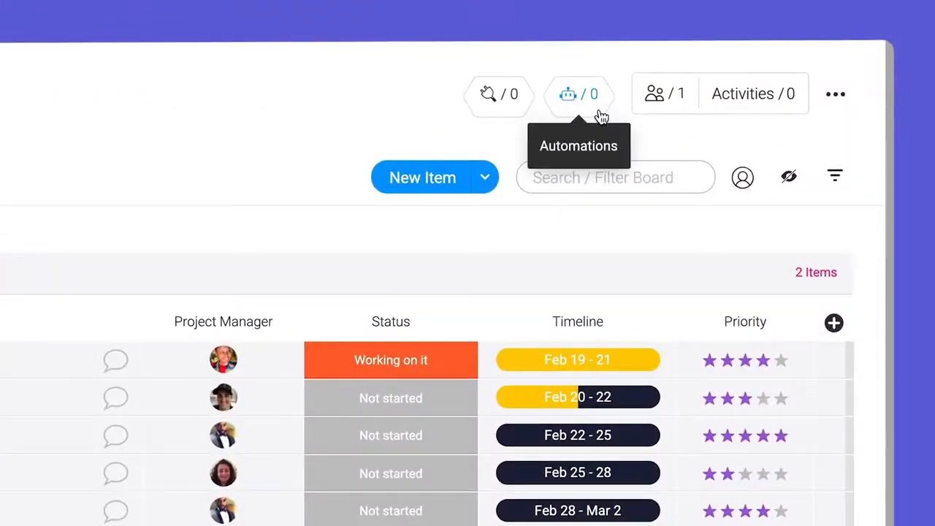
# Step: Browse the Automations Center categories (notifications, due dates, recurring, move item) and close it
pyautogui.click(568, 93)
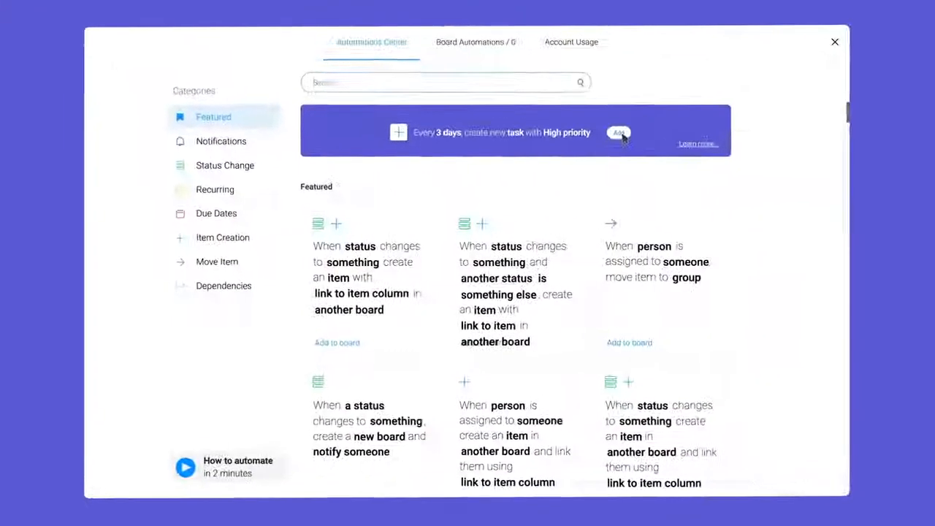
pyautogui.scroll(-3)
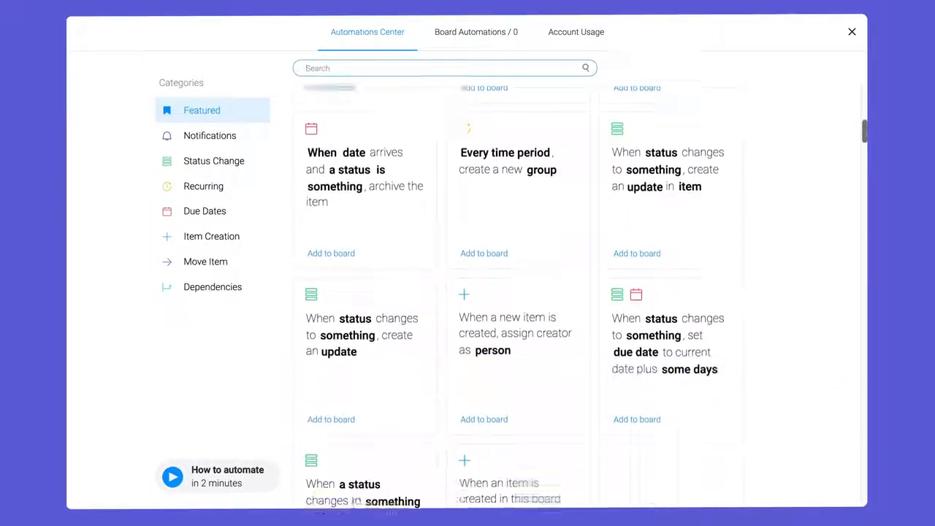
pyautogui.click(211, 134)
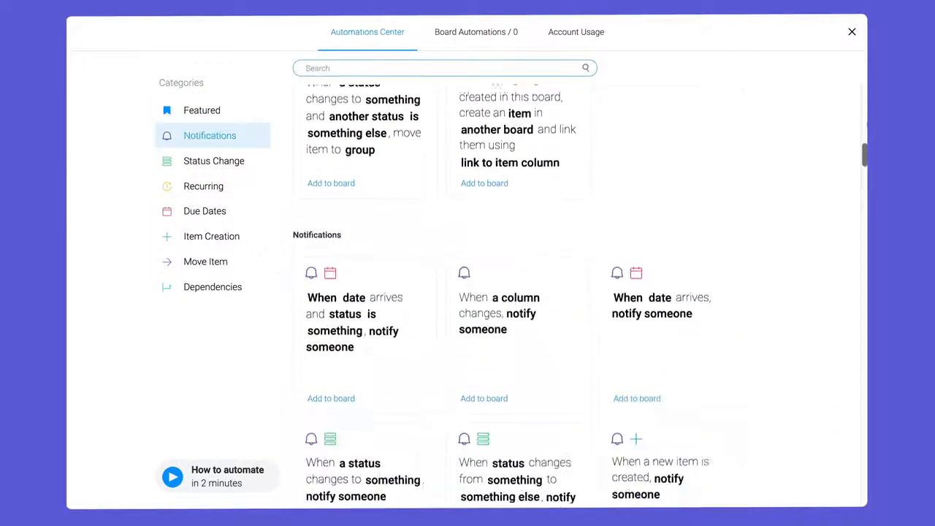
pyautogui.scroll(-3)
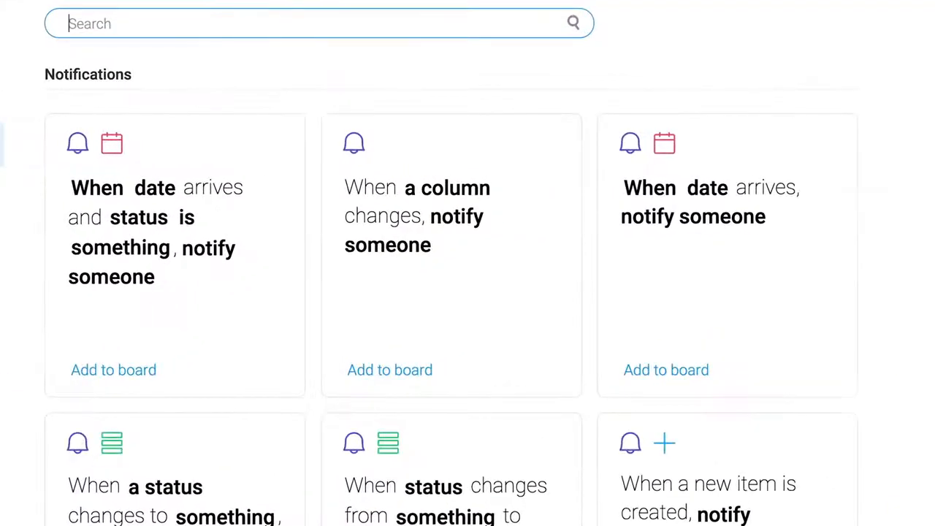
pyautogui.moveTo(888, 178)
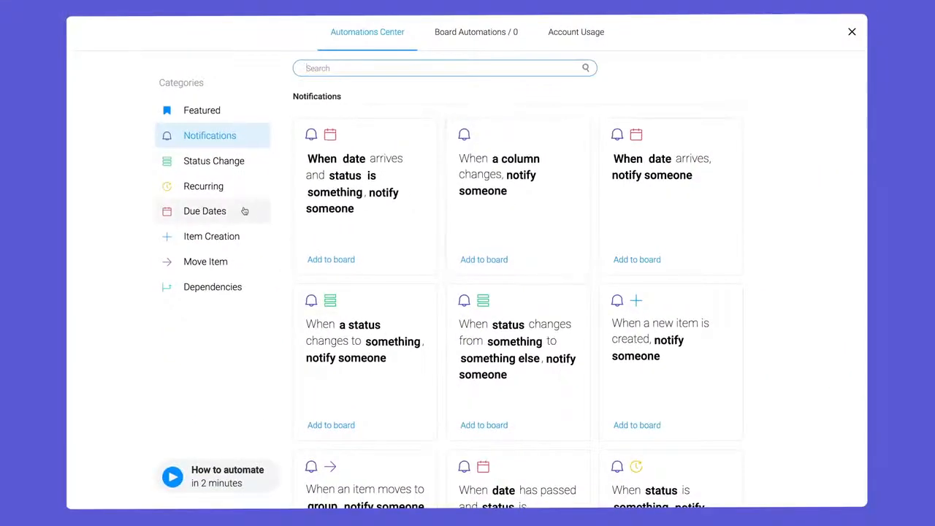
pyautogui.click(204, 210)
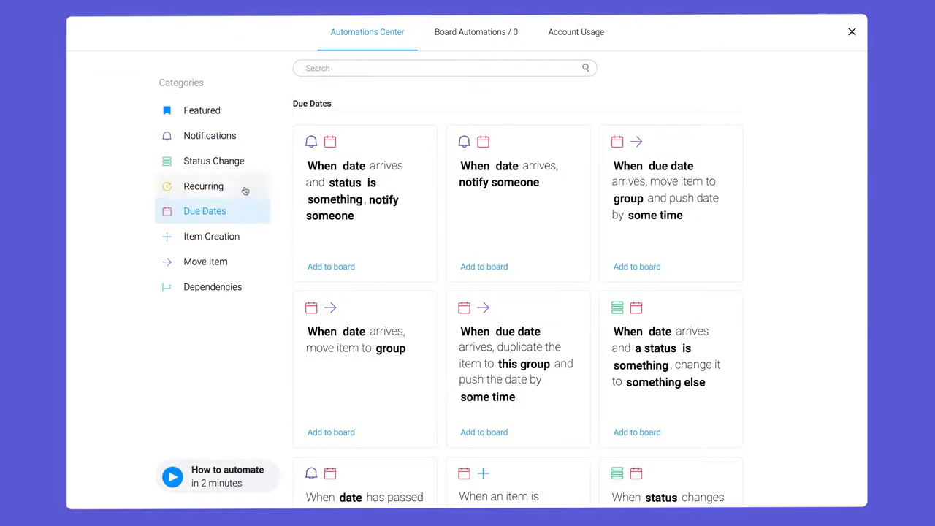
pyautogui.click(203, 185)
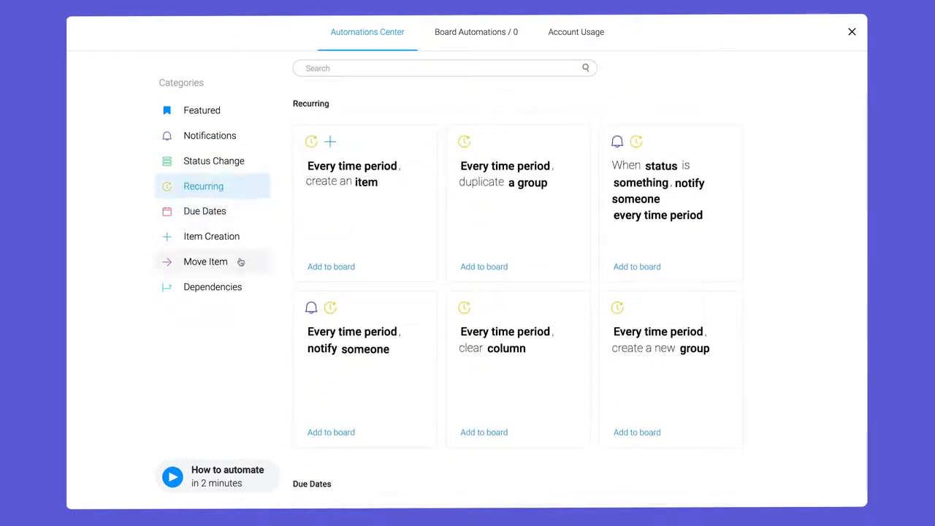
pyautogui.click(204, 262)
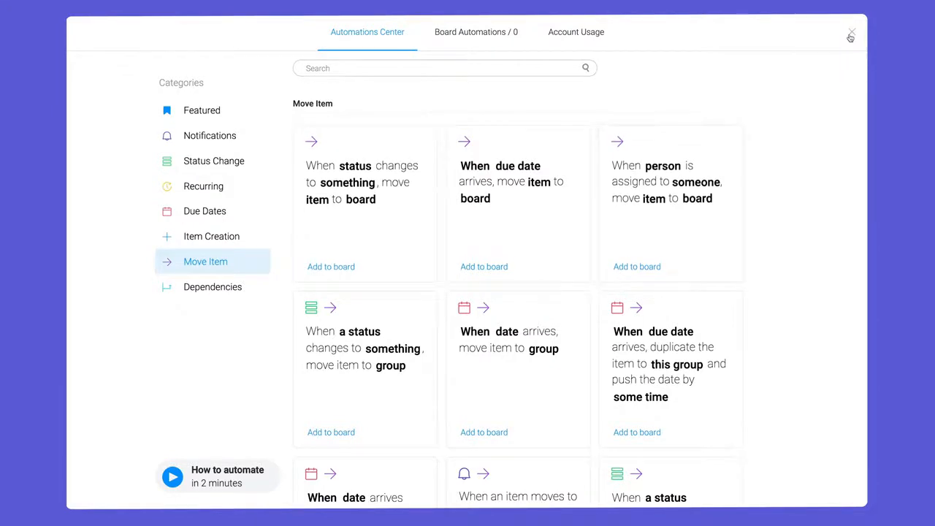
pyautogui.click(850, 33)
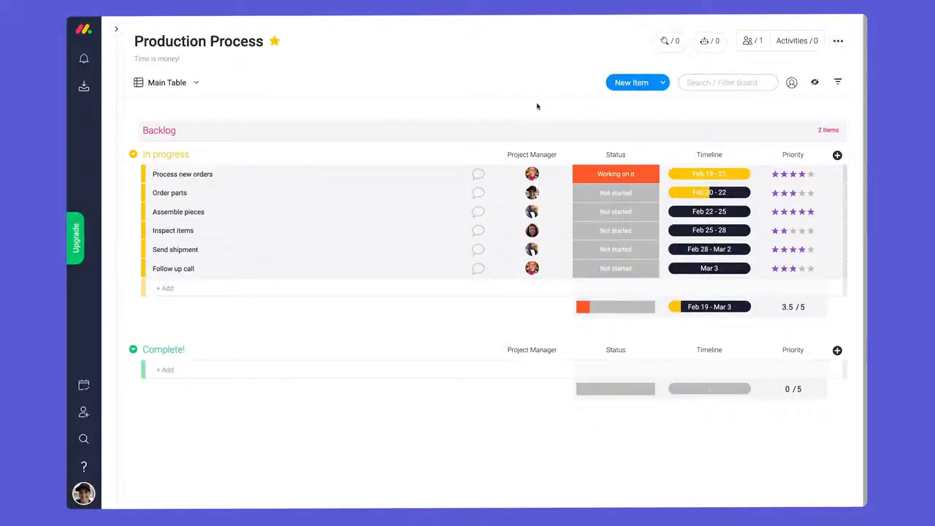
pyautogui.moveTo(535, 108)
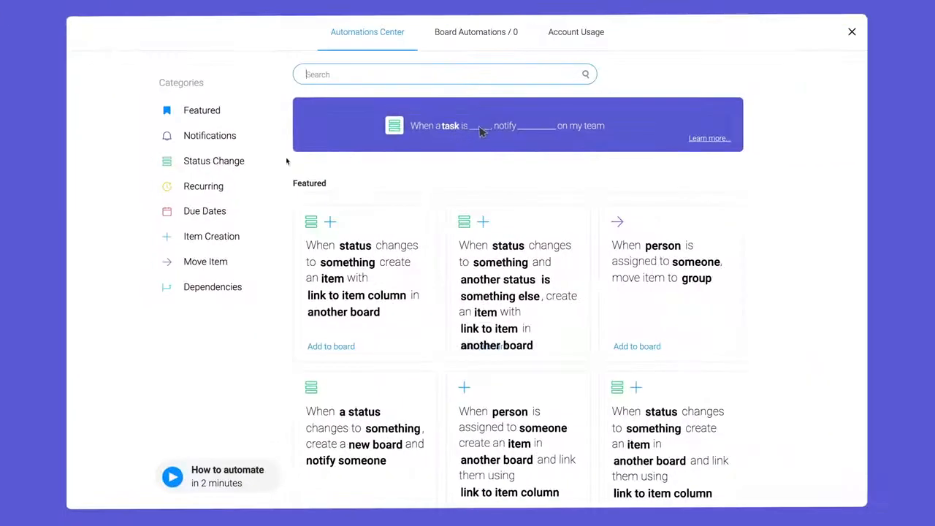
# Step: Begin the status-change move-to-group recipe with trigger status Done and pick the target group
pyautogui.click(213, 161)
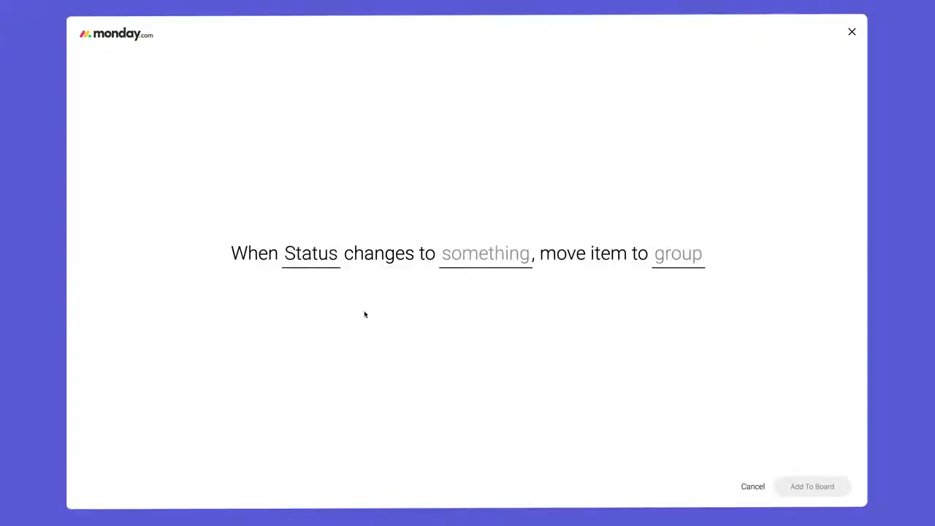
pyautogui.click(485, 253)
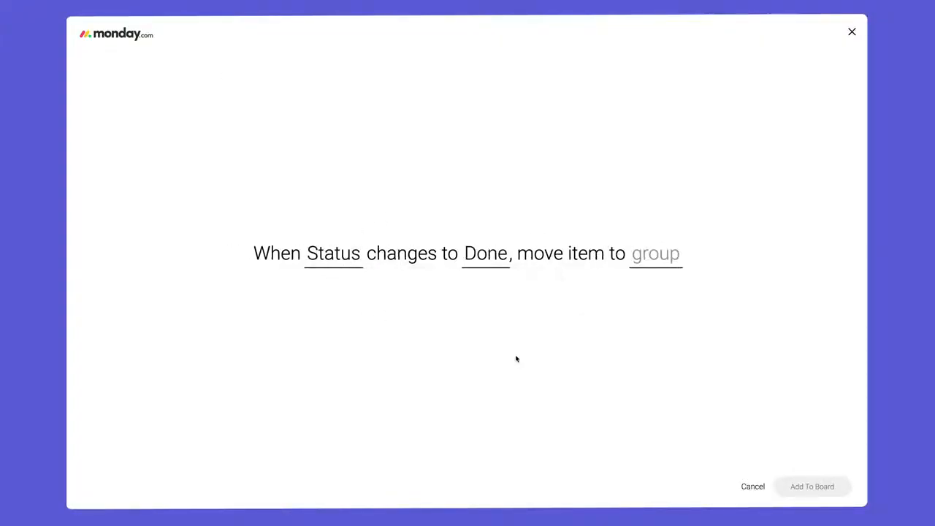
pyautogui.click(654, 255)
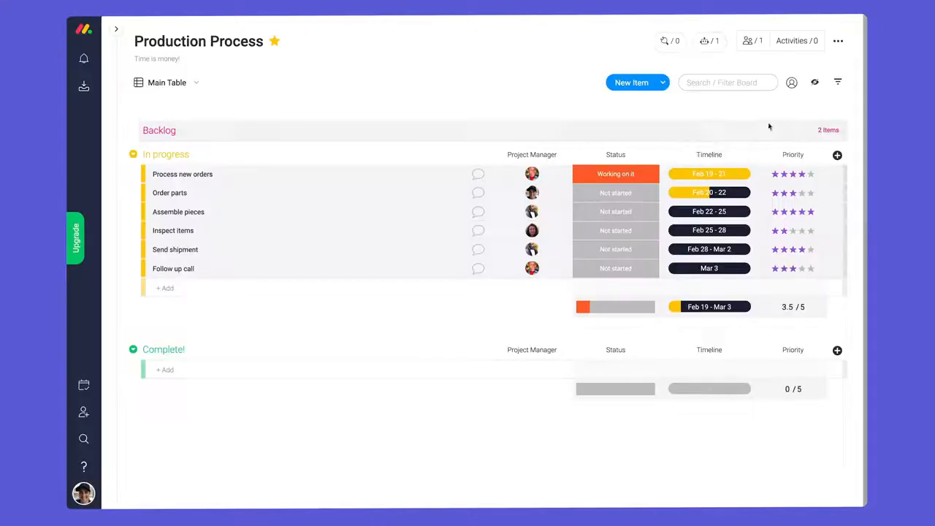
# Step: Set Process new orders to Done so it moves into the Complete! group
pyautogui.click(615, 174)
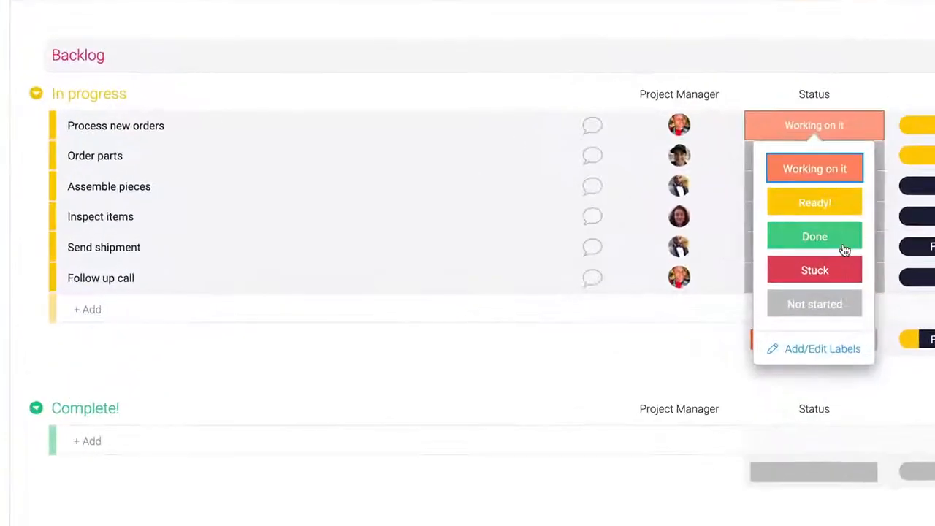
pyautogui.click(814, 236)
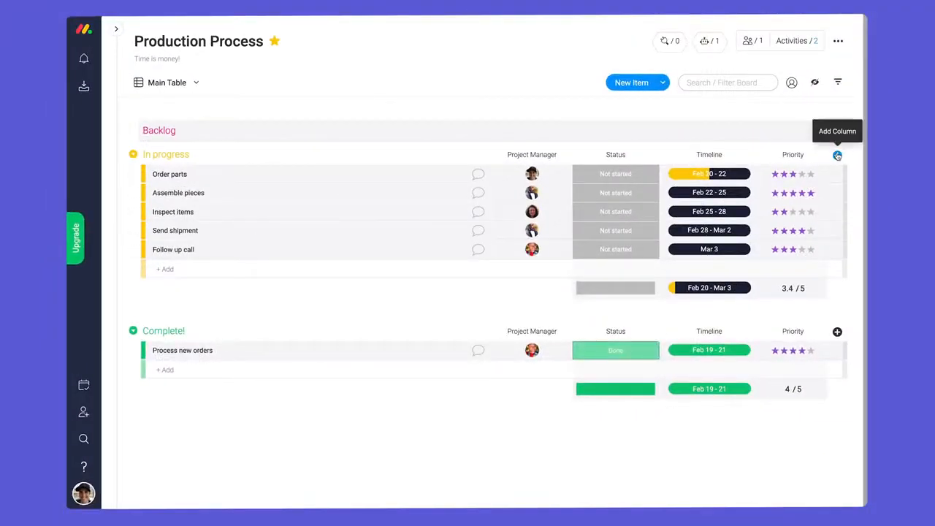
# Step: Add a Dependency column via the Column Center search 'depend', then reopen the Automations Center
pyautogui.click(837, 155)
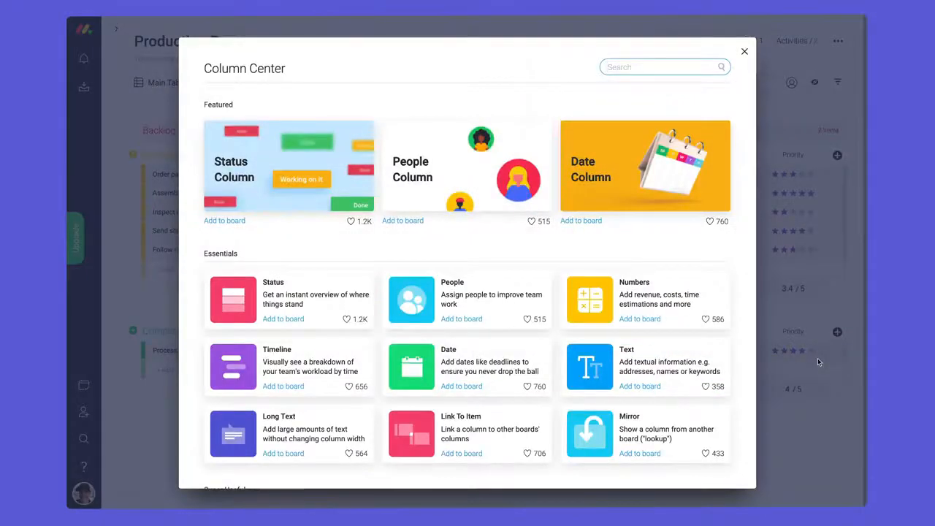
pyautogui.write('depend')
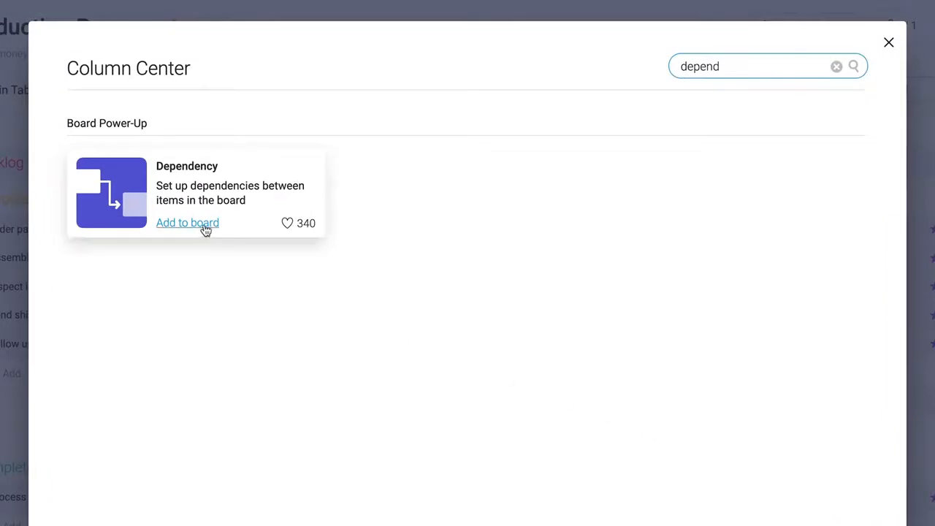
pyautogui.click(187, 222)
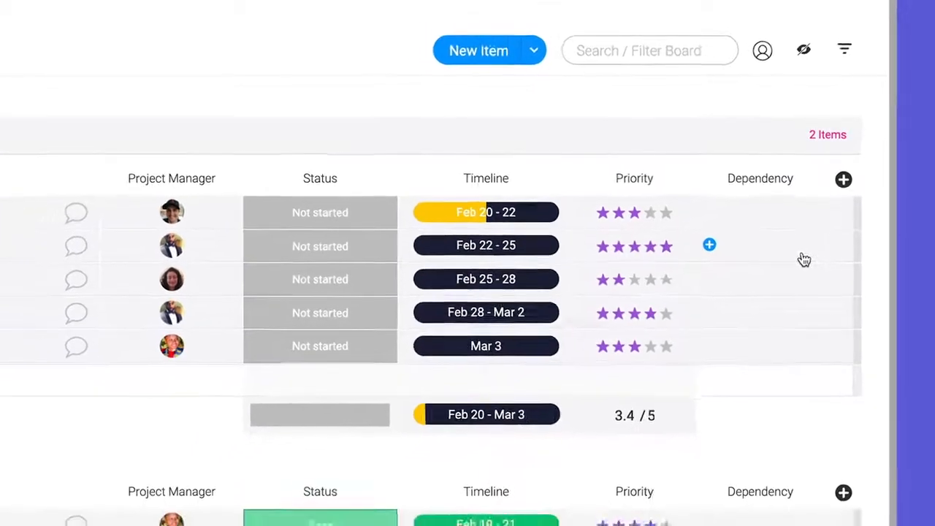
pyautogui.click(709, 245)
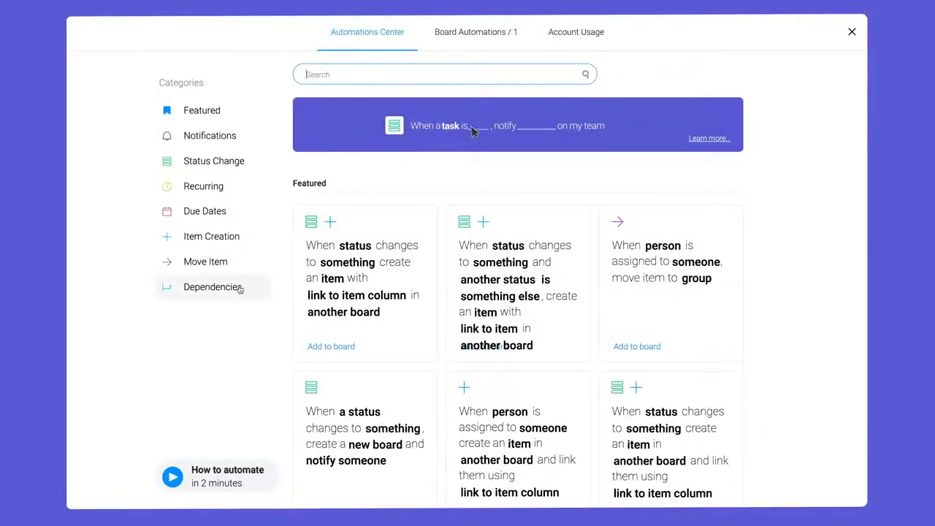
# Step: Add the Dependencies recipe setting a Done item's dependency to Ready! and return to the catalogue
pyautogui.click(213, 286)
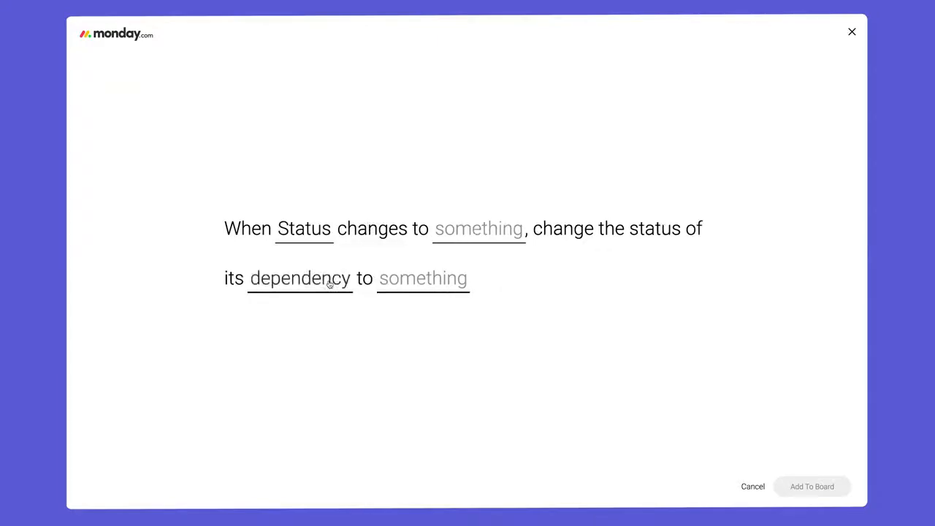
pyautogui.click(479, 228)
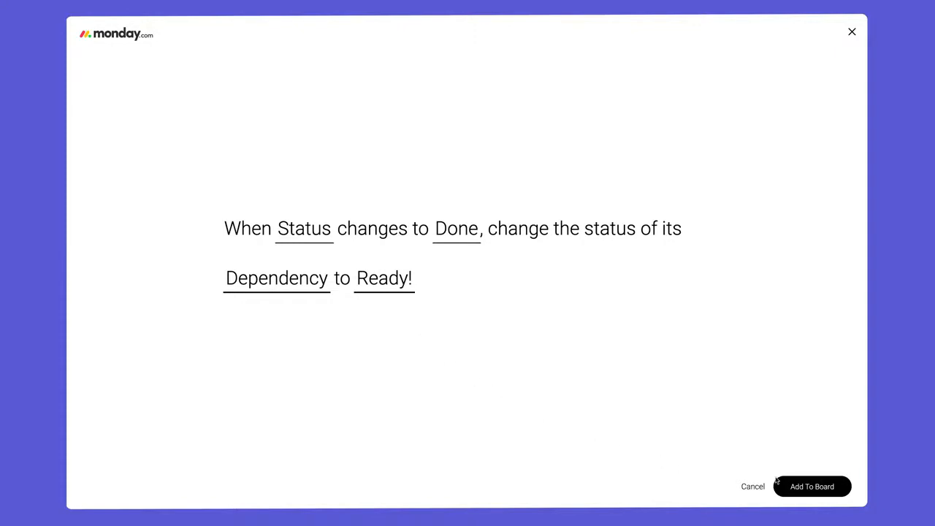
pyautogui.click(813, 486)
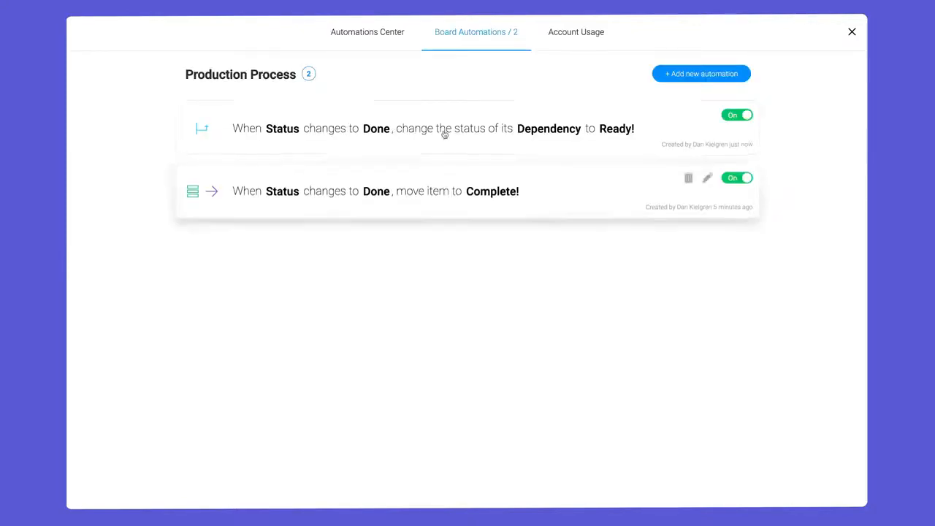
pyautogui.click(368, 33)
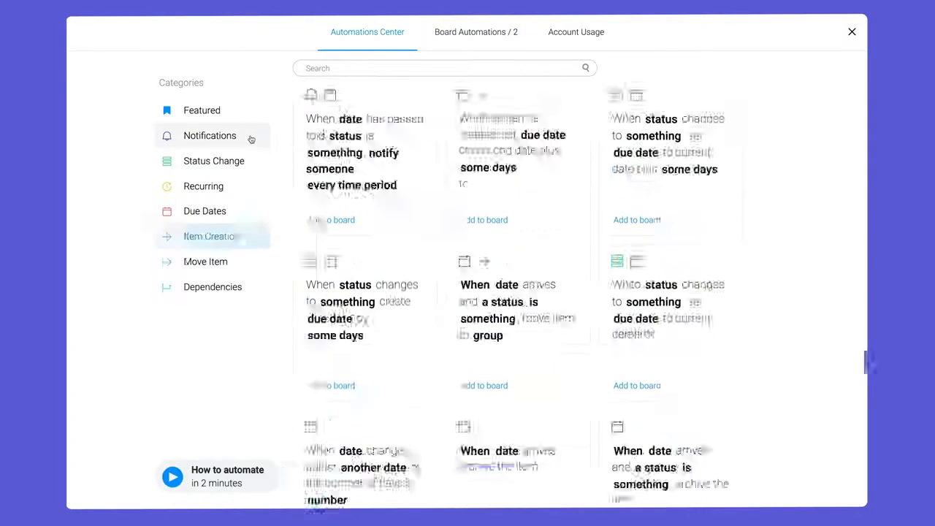
# Step: Set up the status-change notification recipe alerting the Project Manager on Ready! with a composed message
pyautogui.click(210, 134)
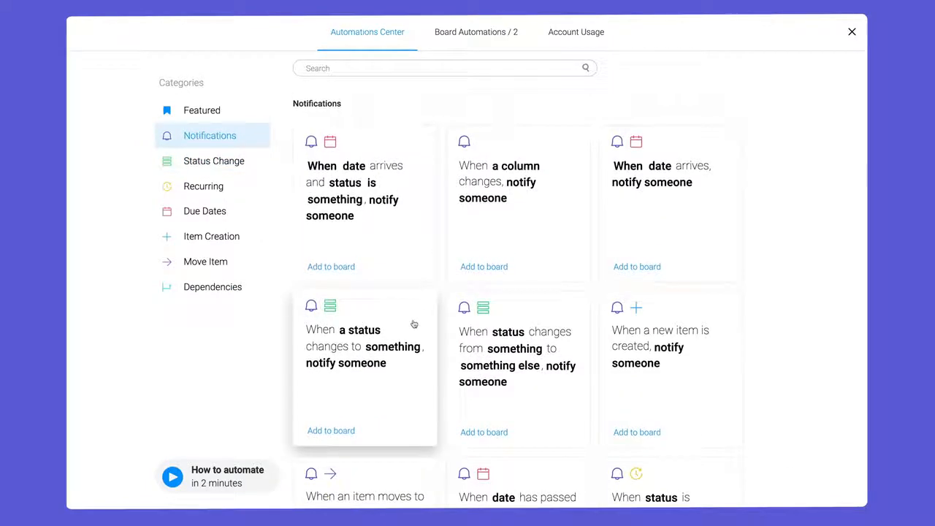
pyautogui.click(365, 346)
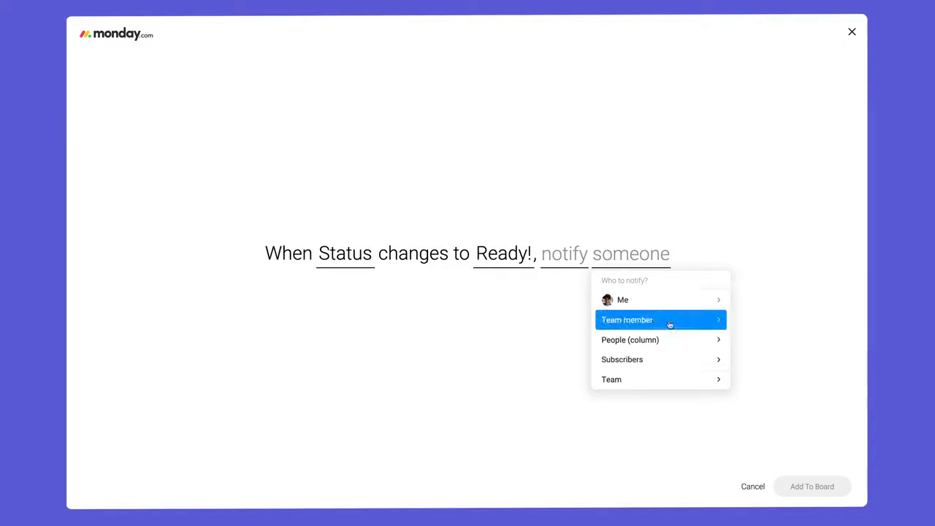
pyautogui.click(627, 318)
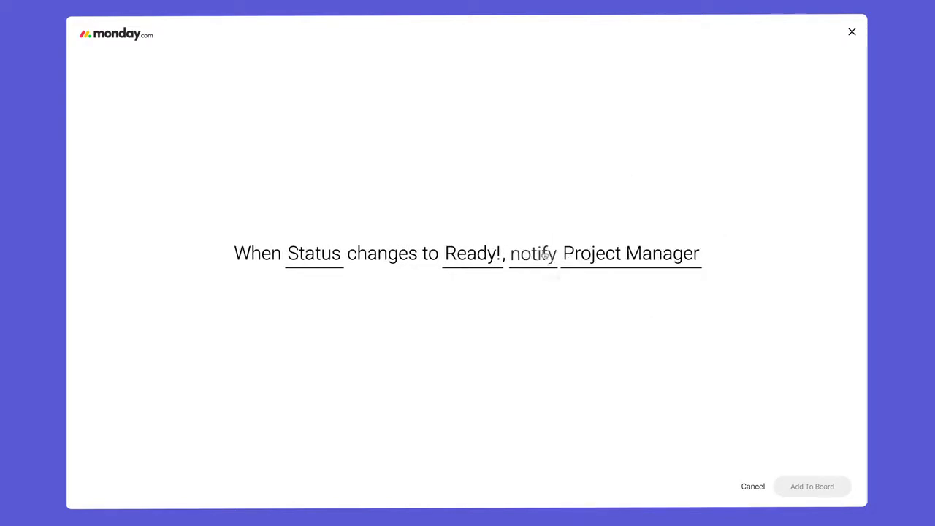
pyautogui.click(532, 254)
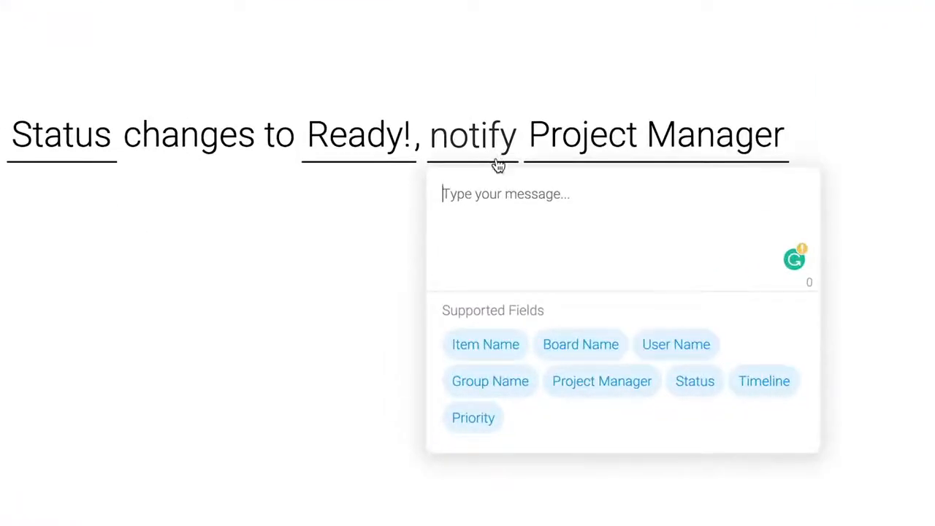
pyautogui.click(485, 345)
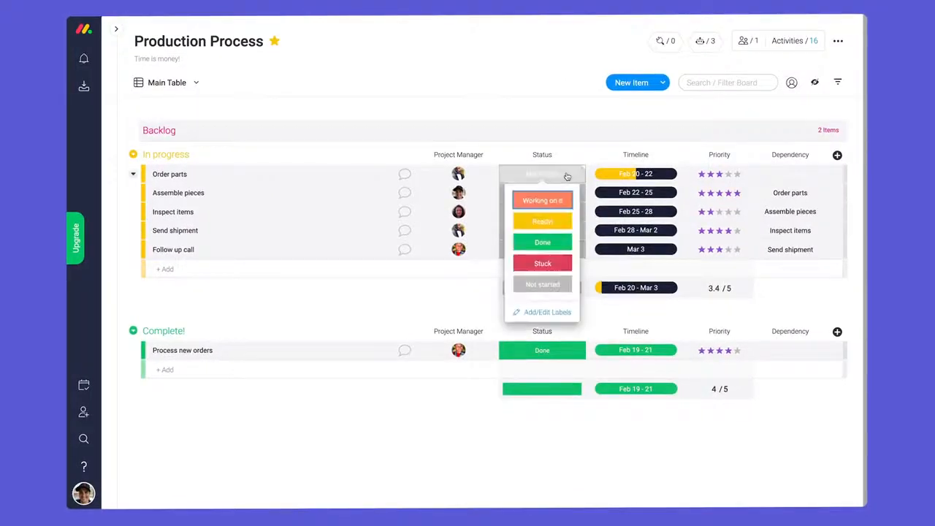
# Step: Set Order parts to Done, triggering Assemble pieces to Ready! and a notification
pyautogui.click(542, 242)
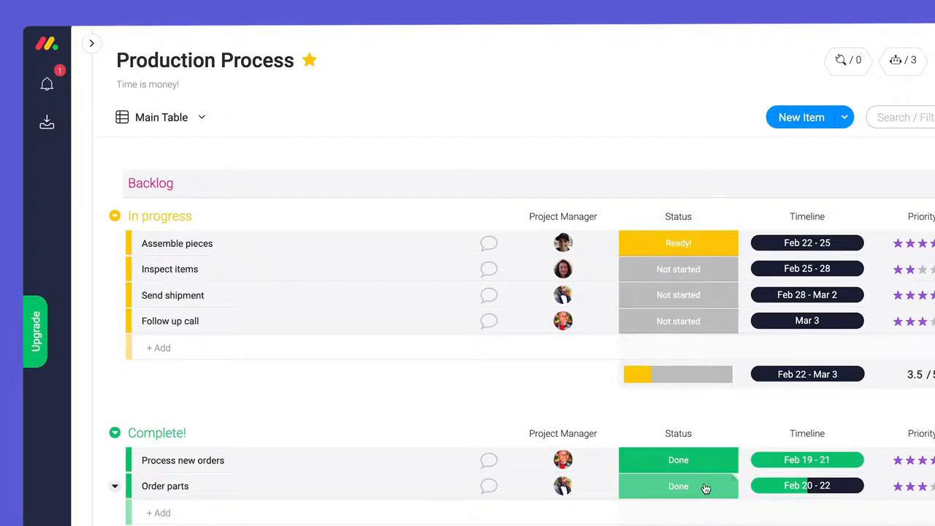
pyautogui.click(47, 83)
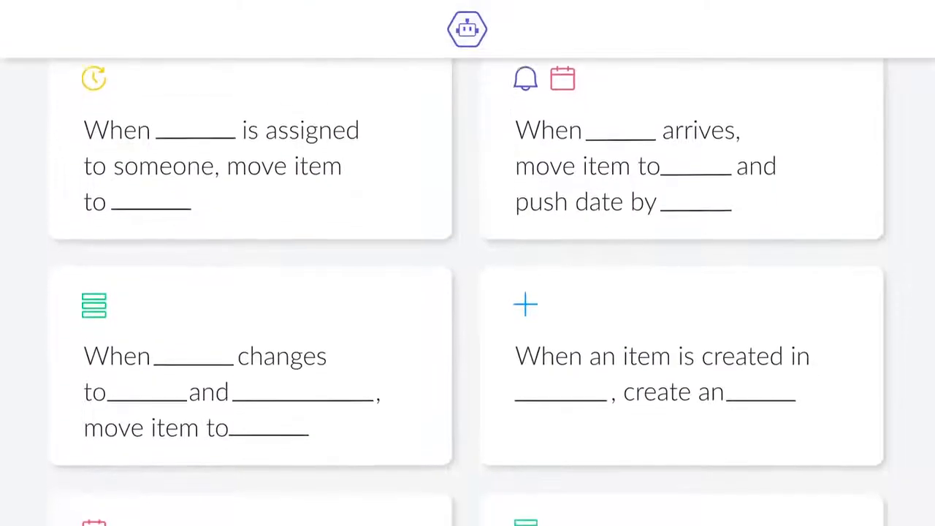
pyautogui.scroll(-3)
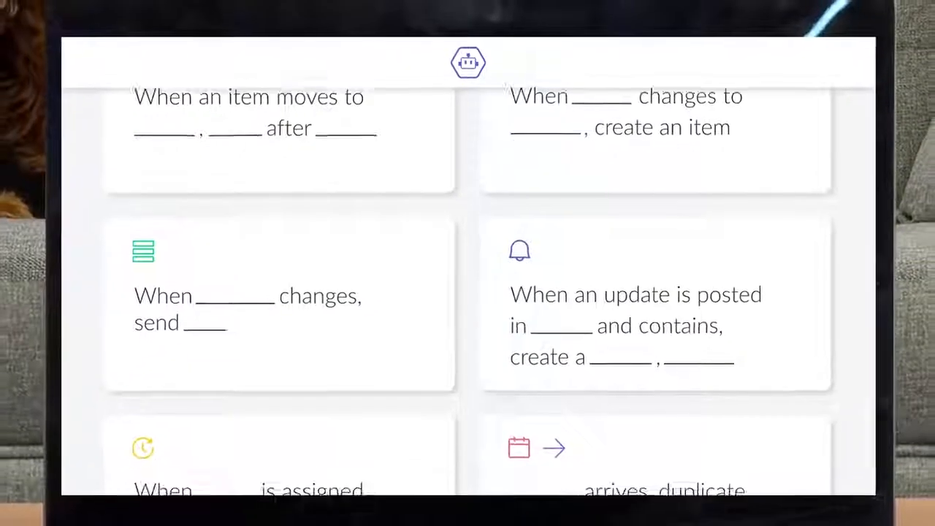
pyautogui.click(279, 307)
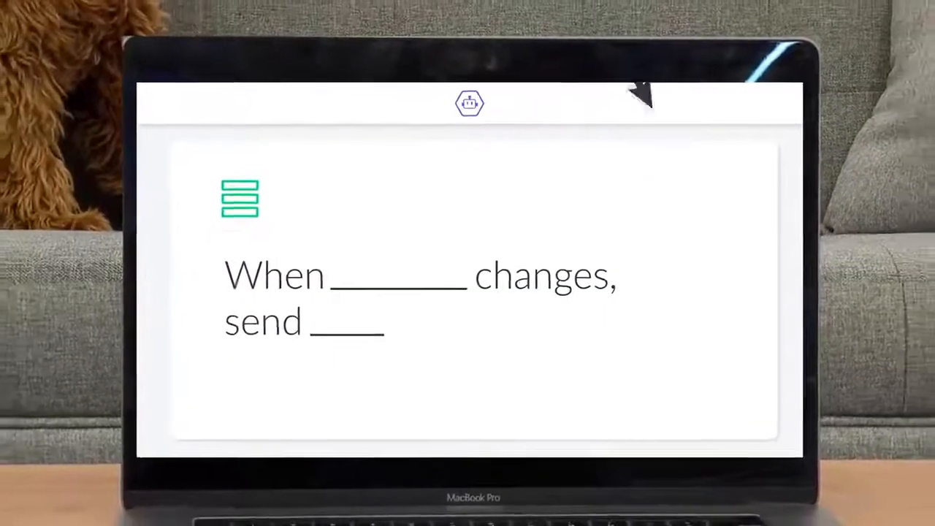